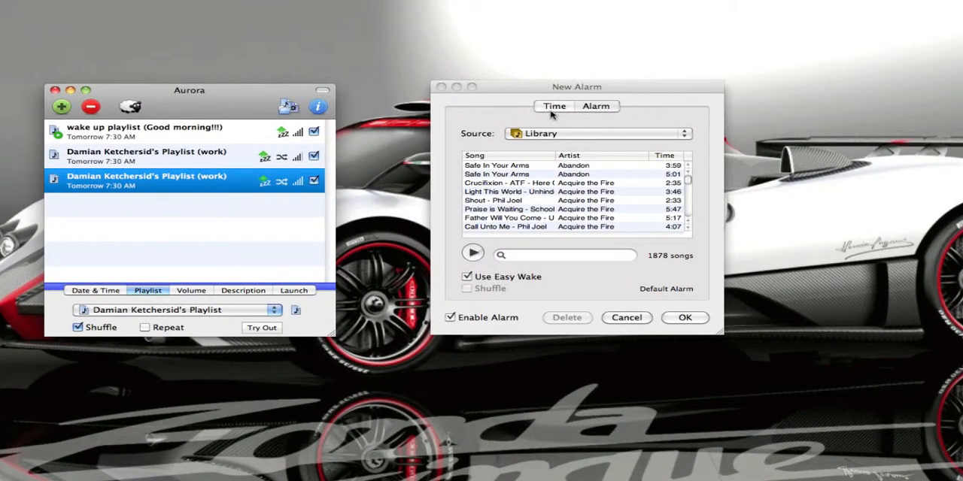
Step: Toggle the new alarm between One time and Repeating on its Time settings, then reach Alarm Clock 2's Preferences
left_click(553, 105)
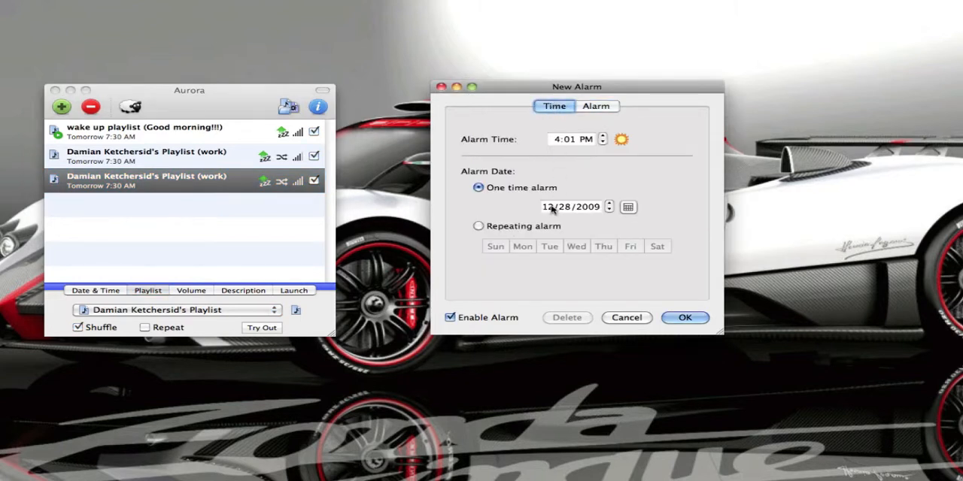
left_click(478, 225)
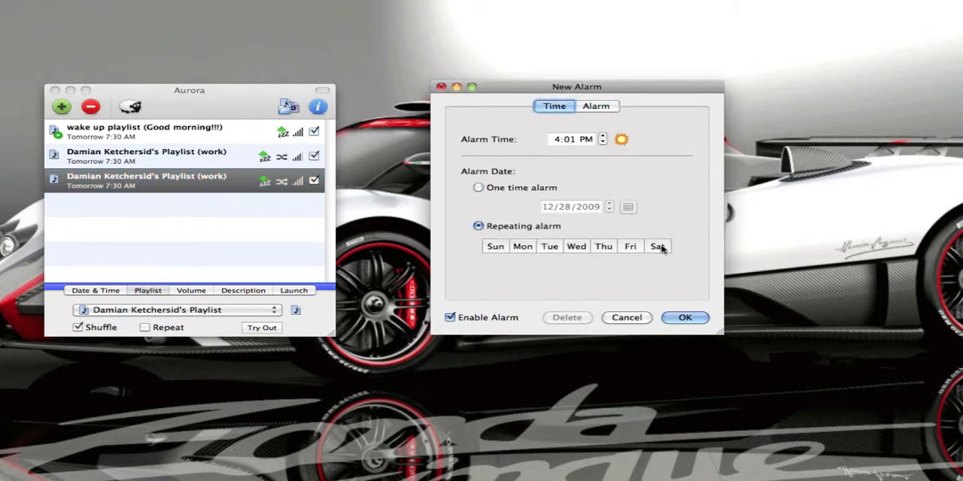
left_click(475, 187)
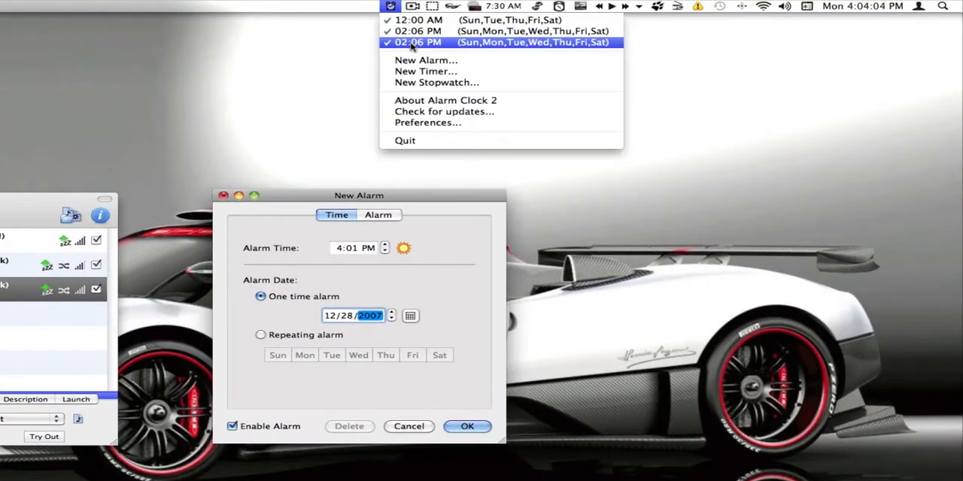
mouse_move(464, 185)
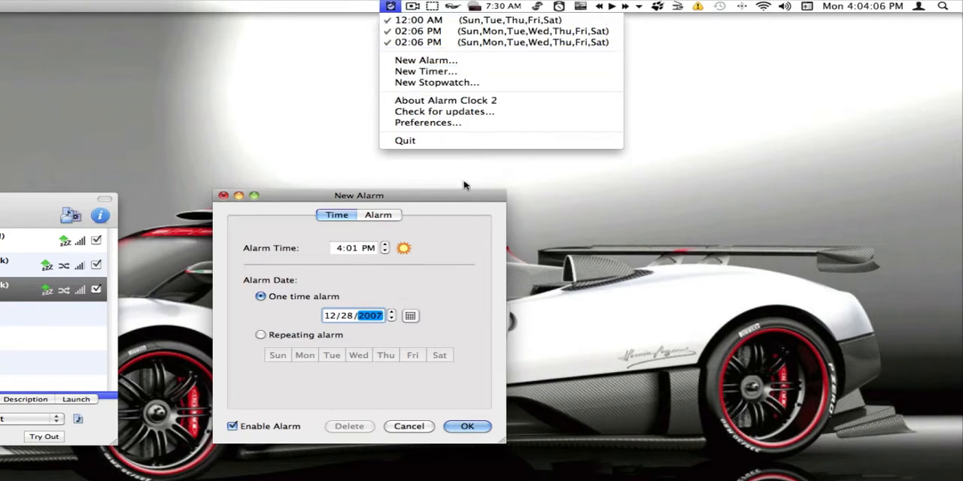
left_click(377, 214)
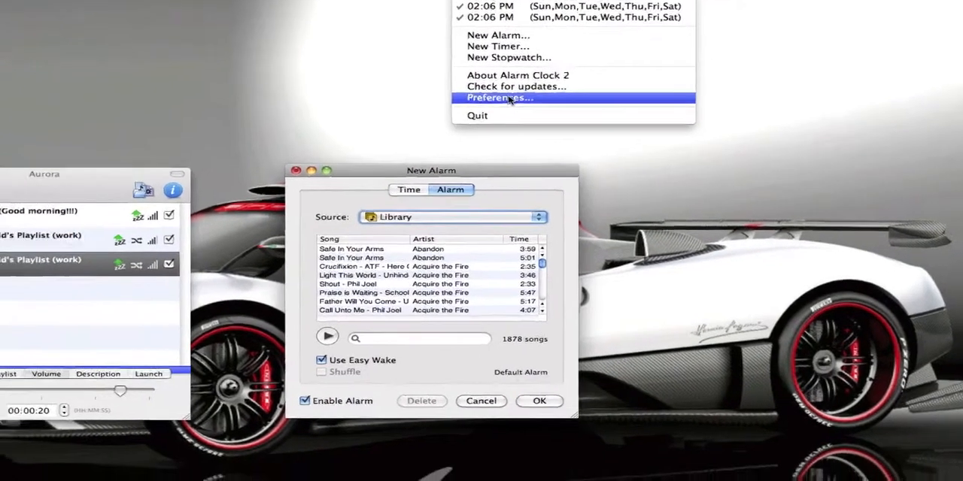
Step: Review Aurora's Volume and Updates preferences alongside Alarm Clock 2's General, Easy Wake and Advanced preferences
left_click(499, 98)
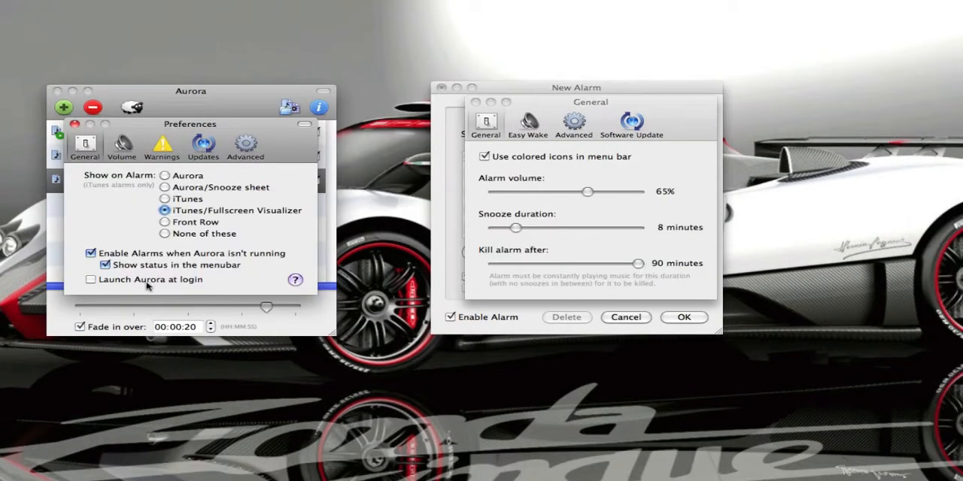
left_click(120, 143)
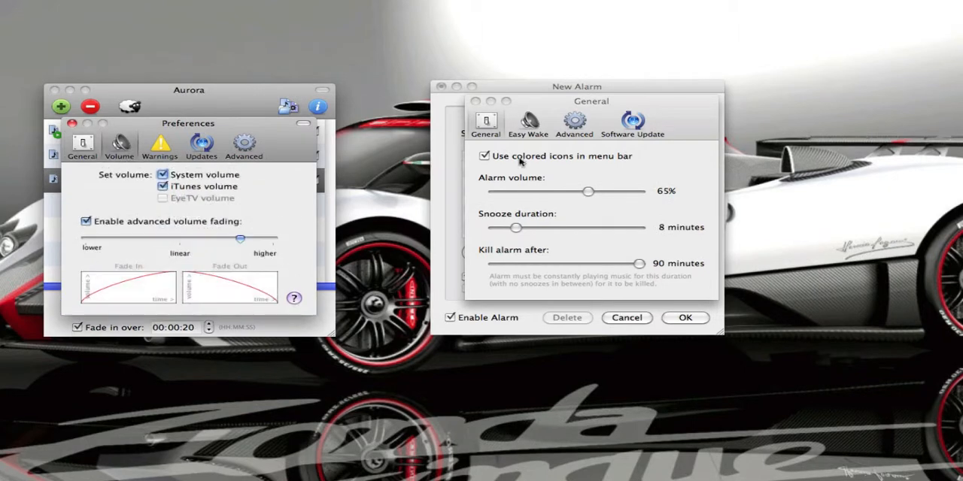
left_click(528, 122)
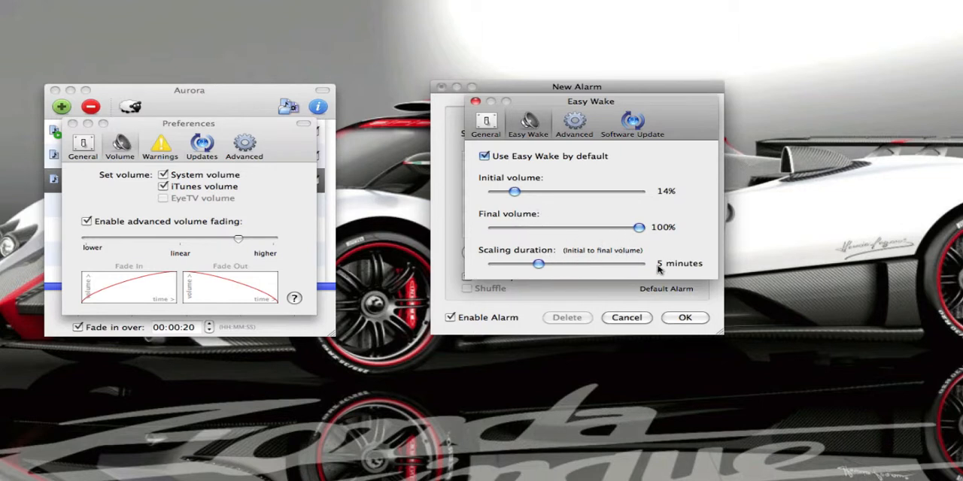
left_click(574, 122)
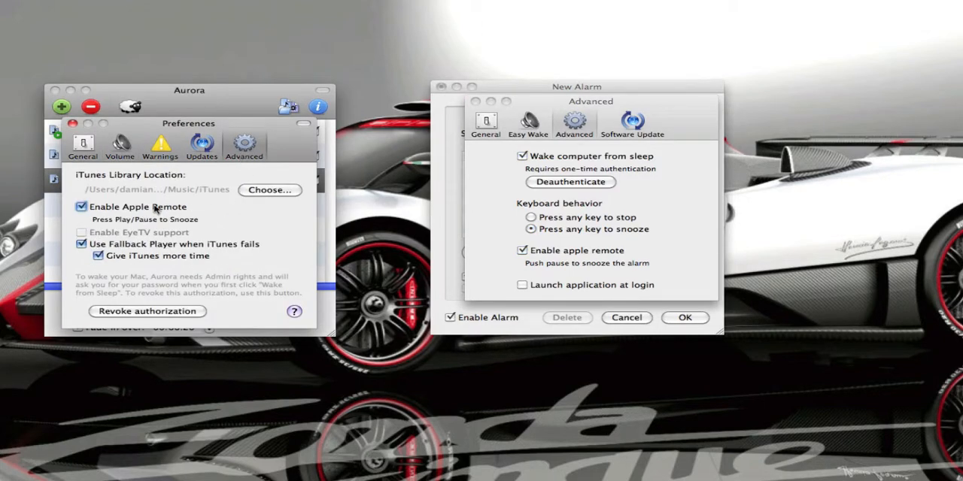
left_click(201, 143)
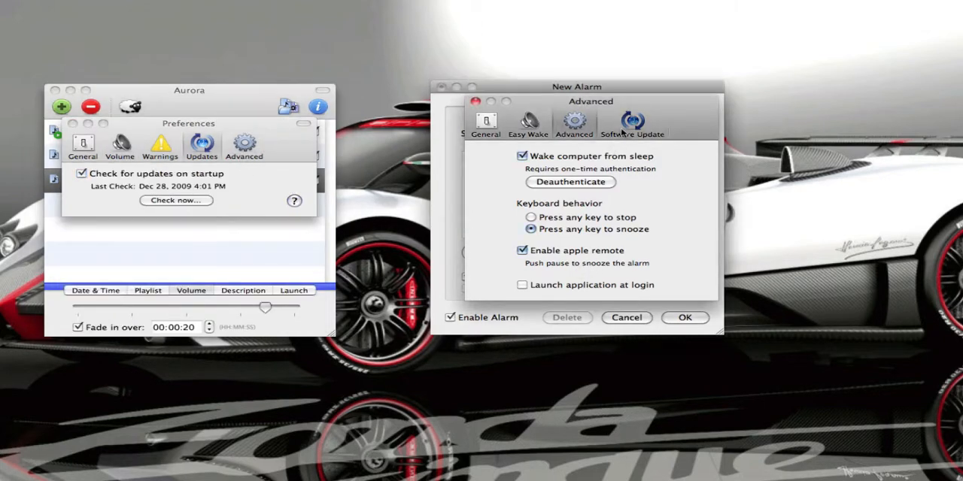
left_click(633, 124)
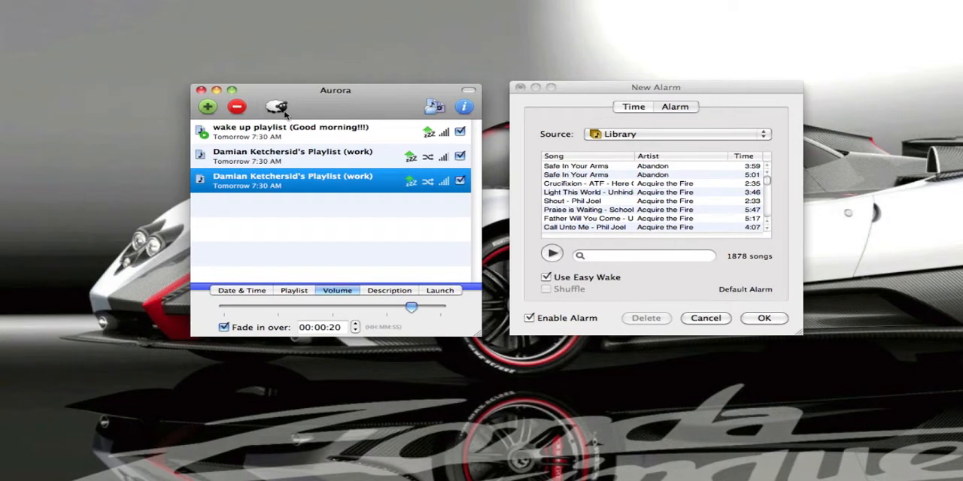
Step: Review the iTunes sleep countdown, switching its timing between duration and number of songs
left_click(277, 106)
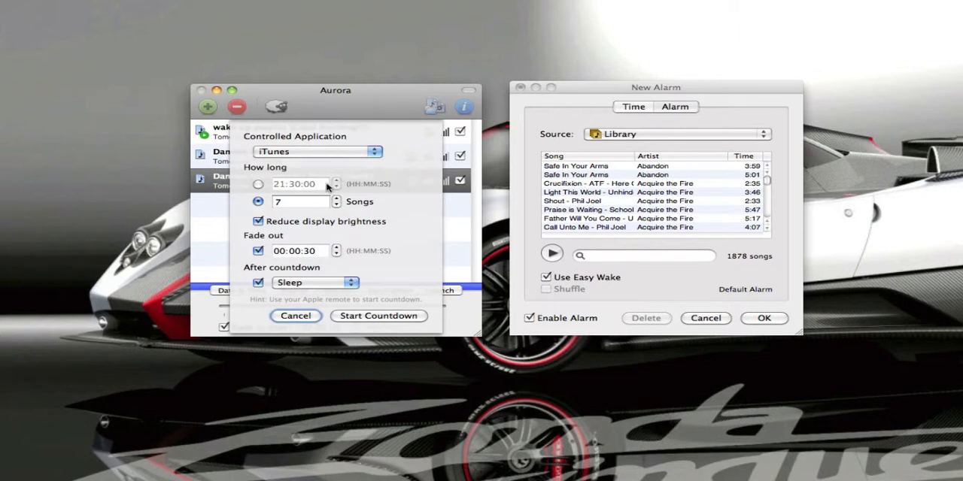
left_click(259, 183)
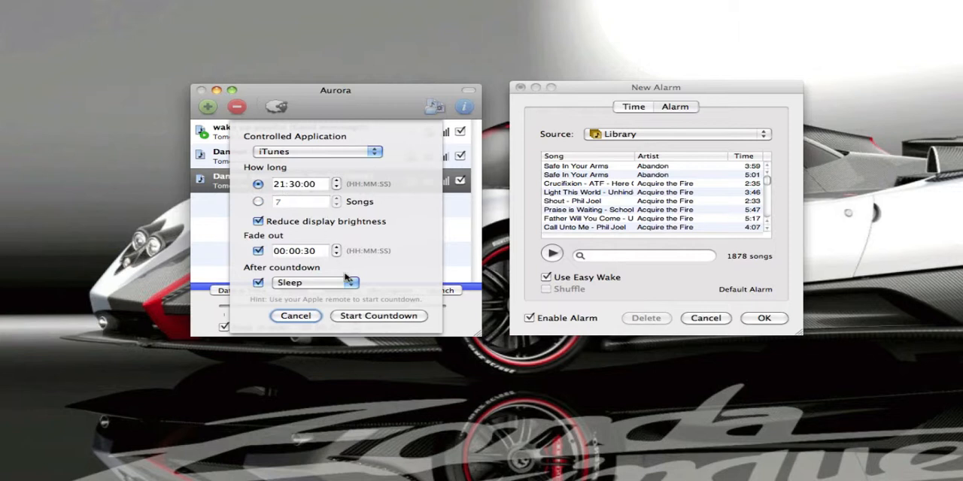
left_click(308, 283)
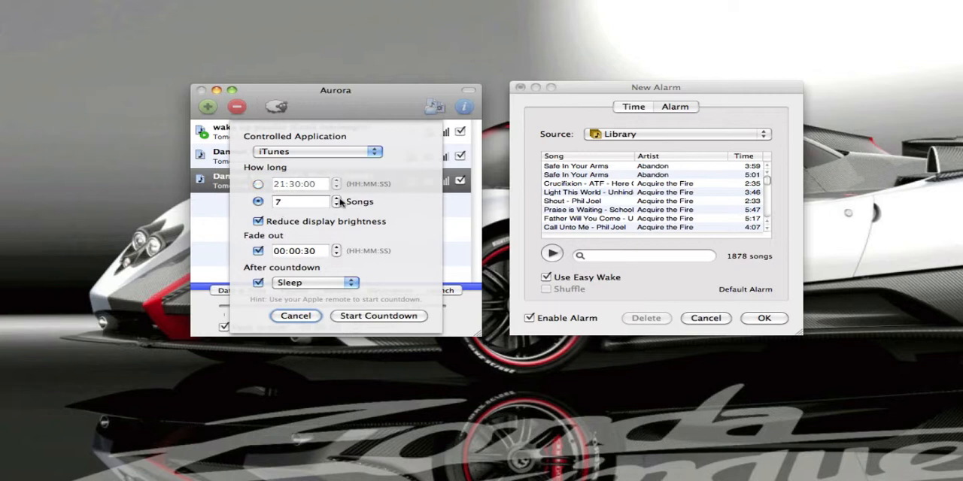
left_click(335, 204)
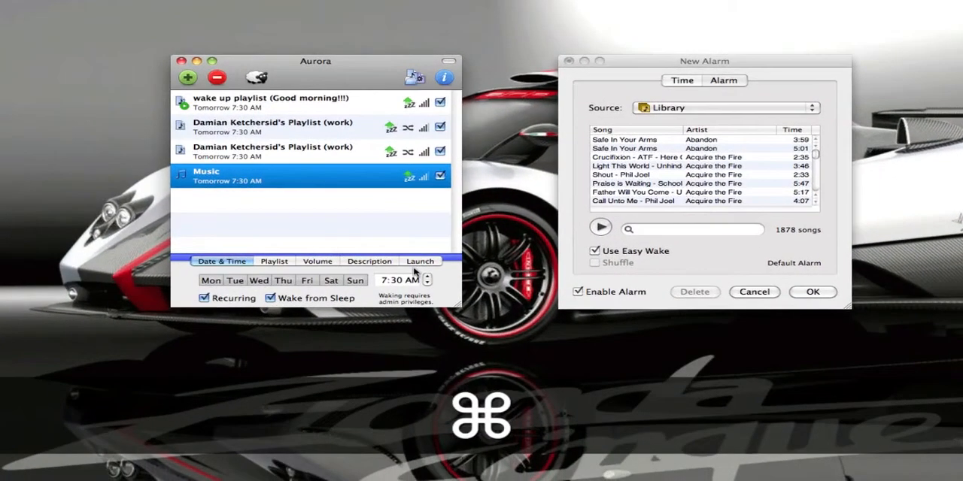
Step: Review the selected alarm's Playlist, Volume, Launch and Date & Time settings
left_click(274, 262)
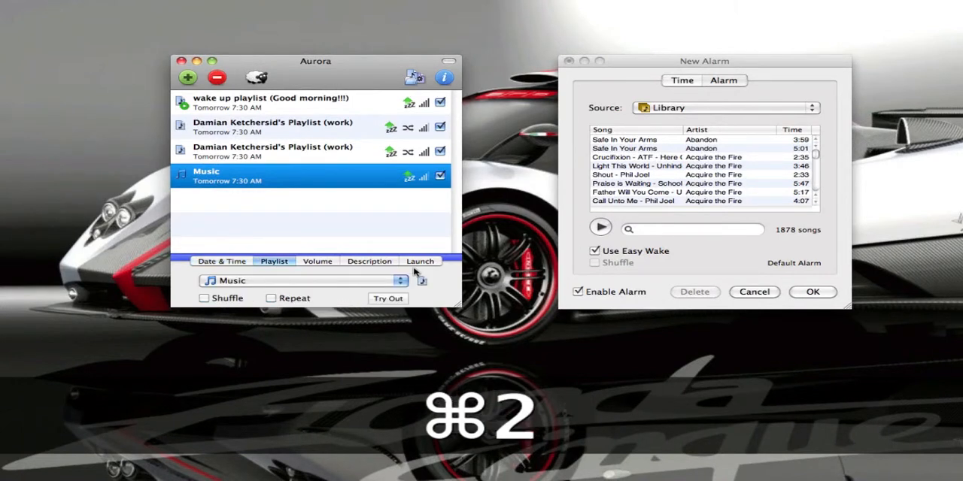
left_click(420, 262)
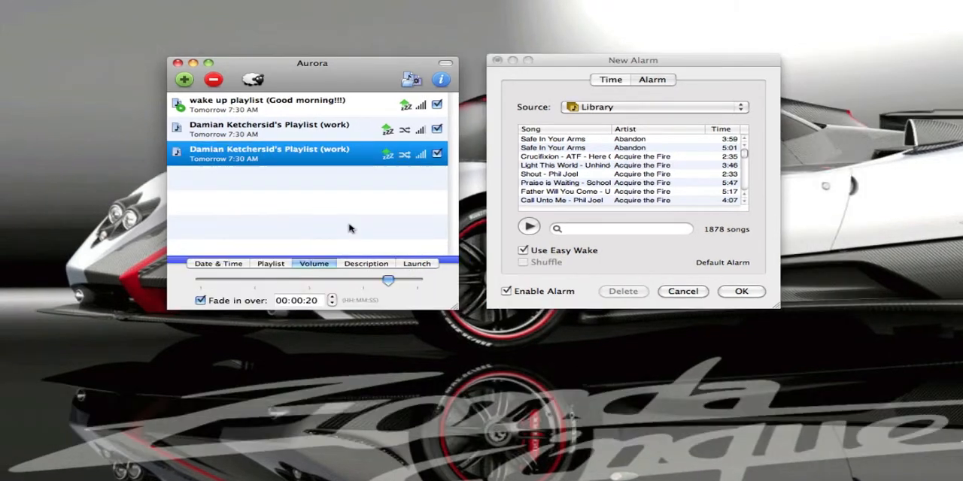
left_click(417, 263)
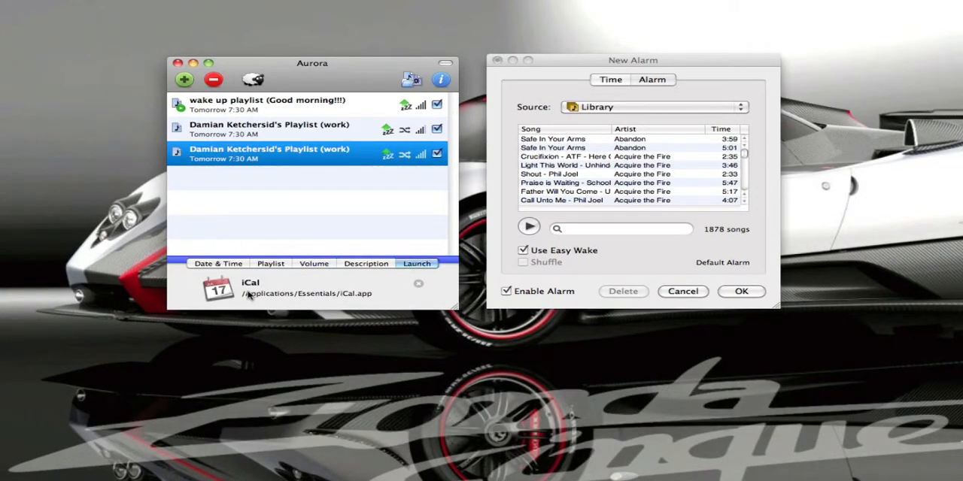
mouse_move(338, 299)
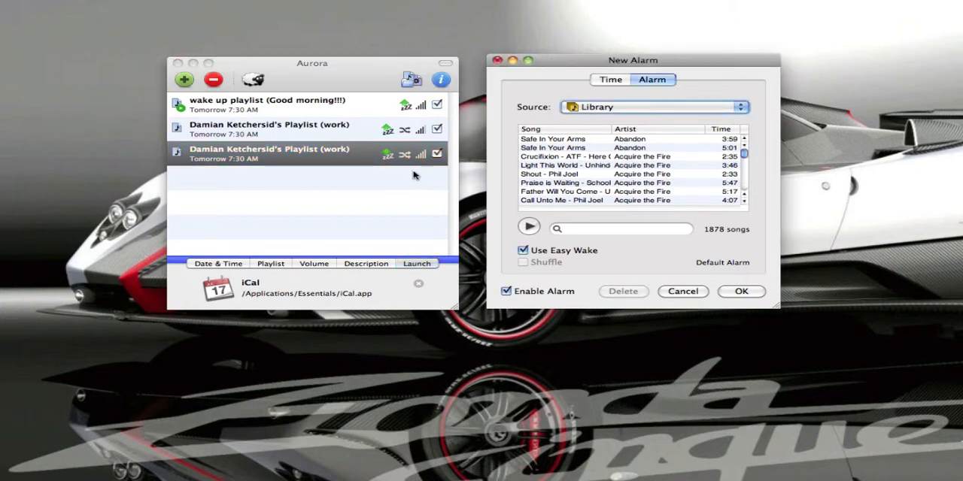
left_click(218, 263)
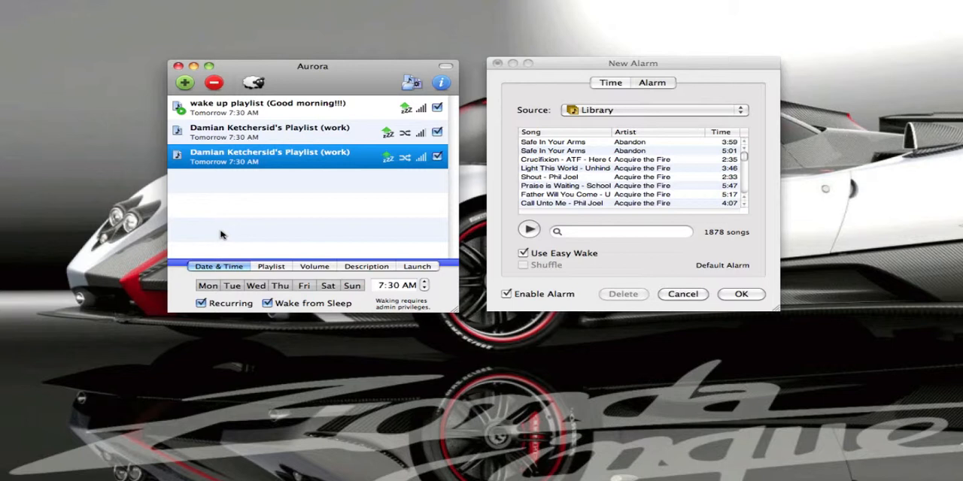
mouse_move(244, 172)
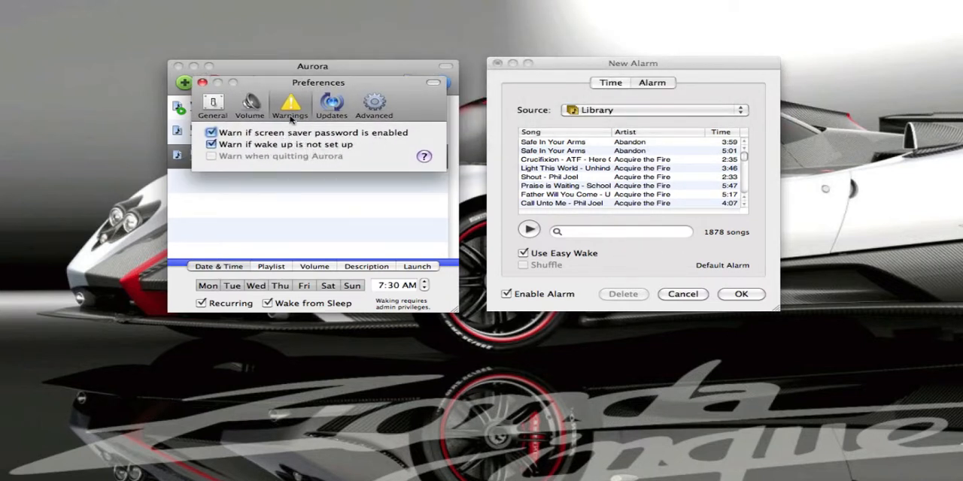
Step: Reach the Accounts login options in System Preferences and unlock them for changes
left_click(6, 6)
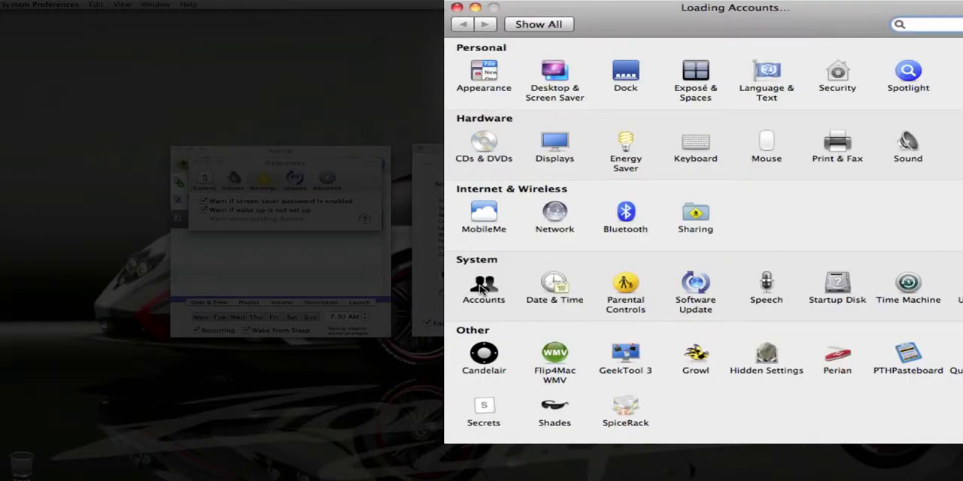
left_click(484, 286)
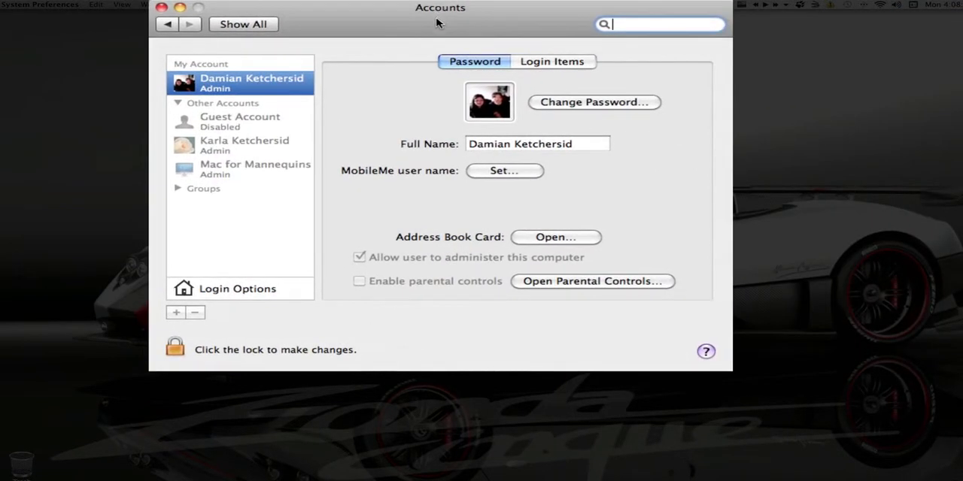
left_click(238, 289)
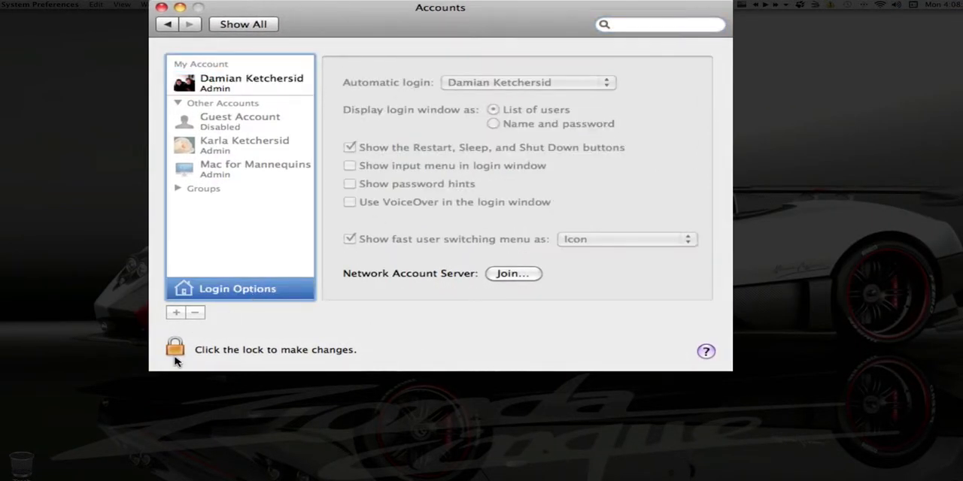
left_click(175, 349)
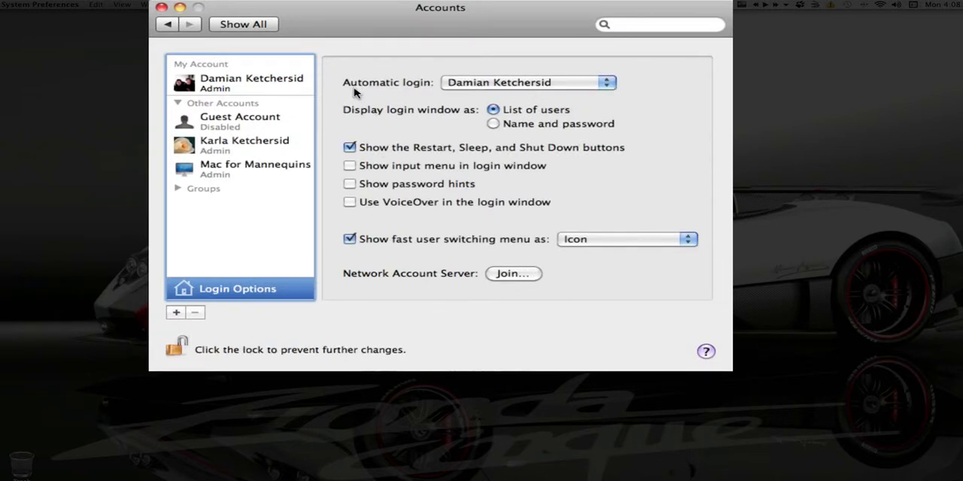
Step: Check the Automatic login account, keep it on the current admin account and relock the settings
left_click(523, 81)
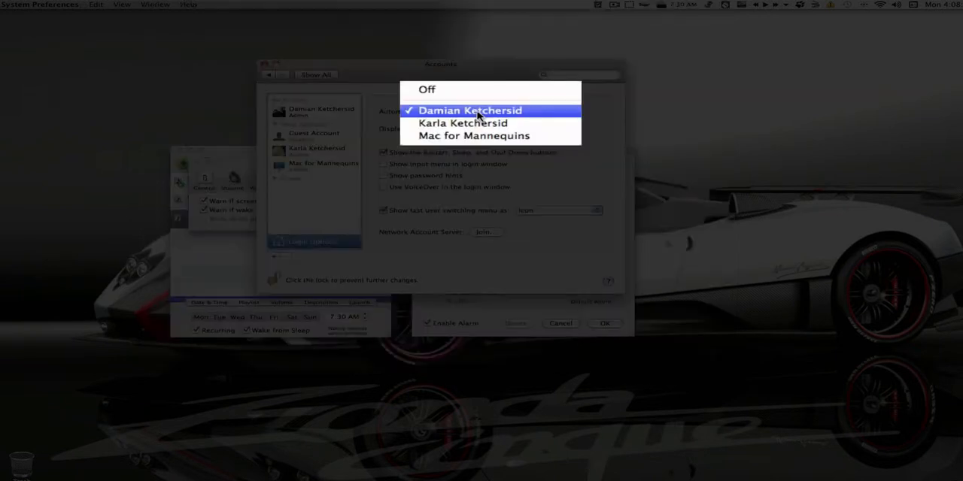
left_click(477, 111)
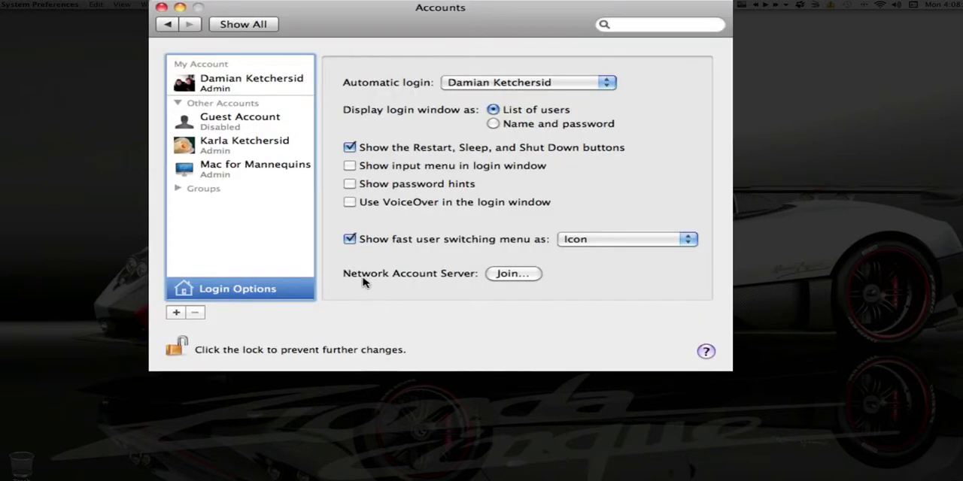
left_click(175, 349)
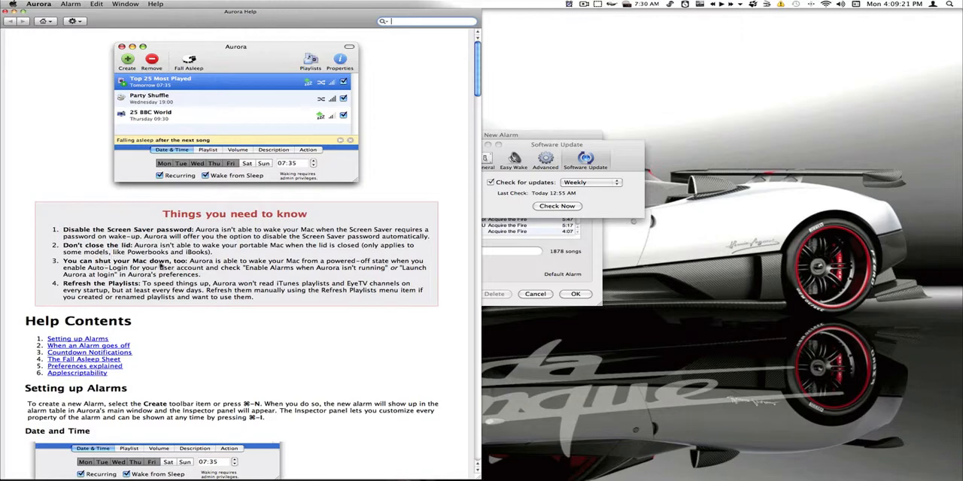
mouse_move(112, 289)
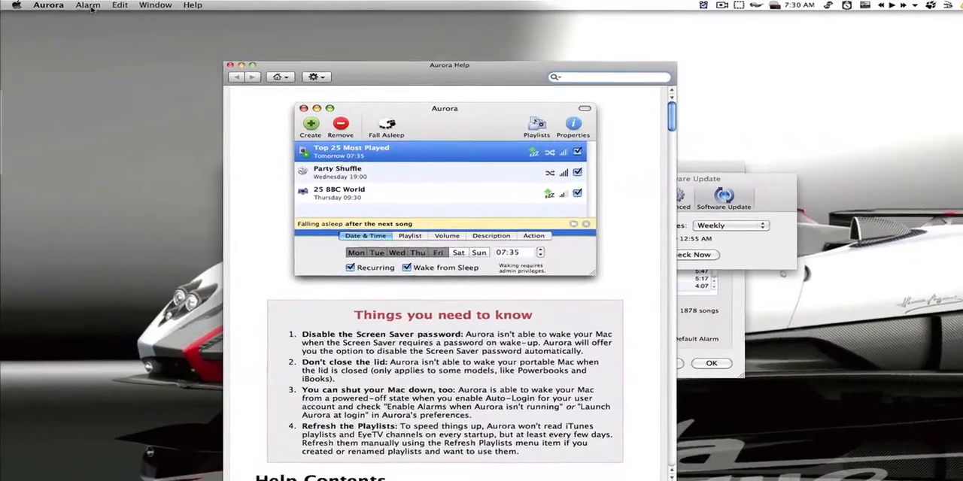
Step: Bring up Aurora's update-check preferences from the alarm commands list
left_click(87, 6)
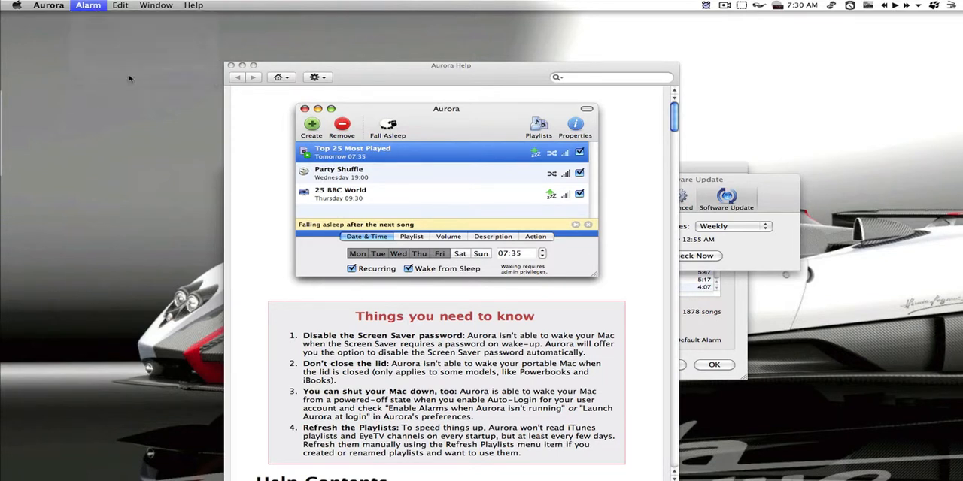
key("cmd+f")
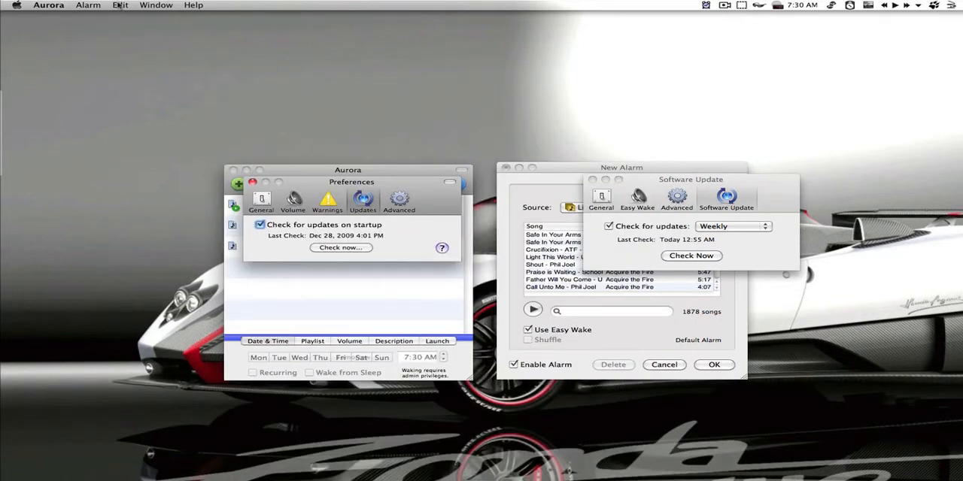
Step: Reopen Aurora and show its status item listing the next alarm at tomorrow 7:30 AM
left_click(87, 6)
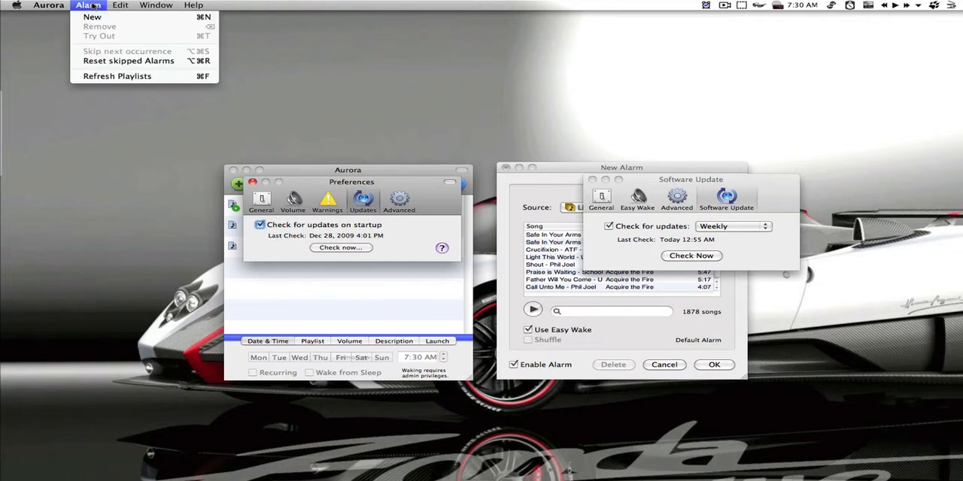
left_click(48, 6)
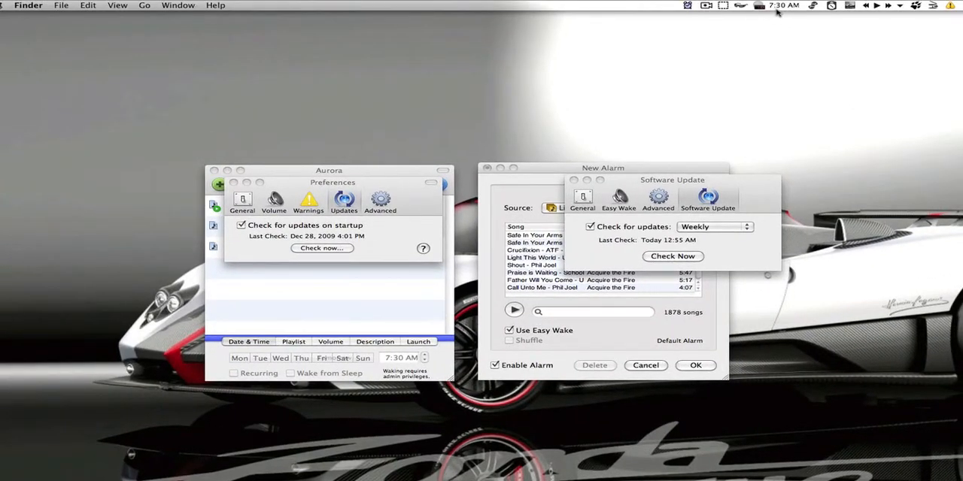
left_click(785, 6)
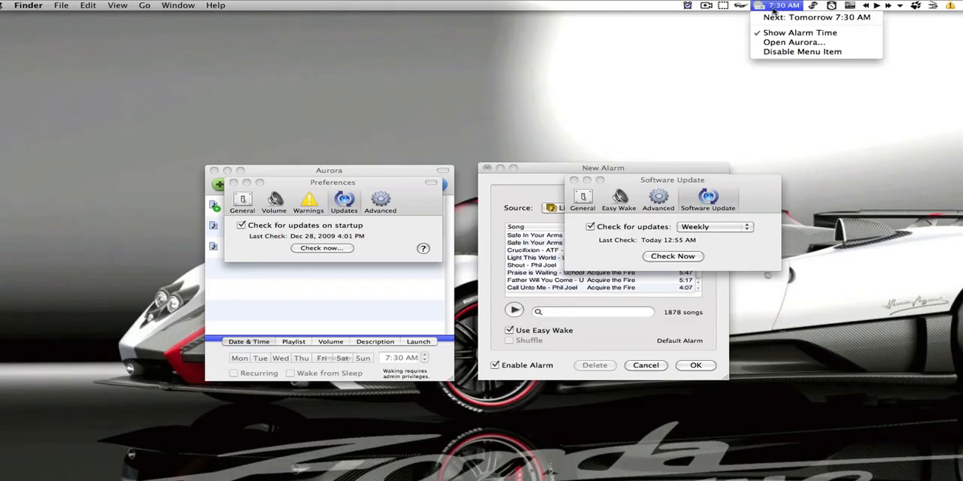
mouse_move(780, 42)
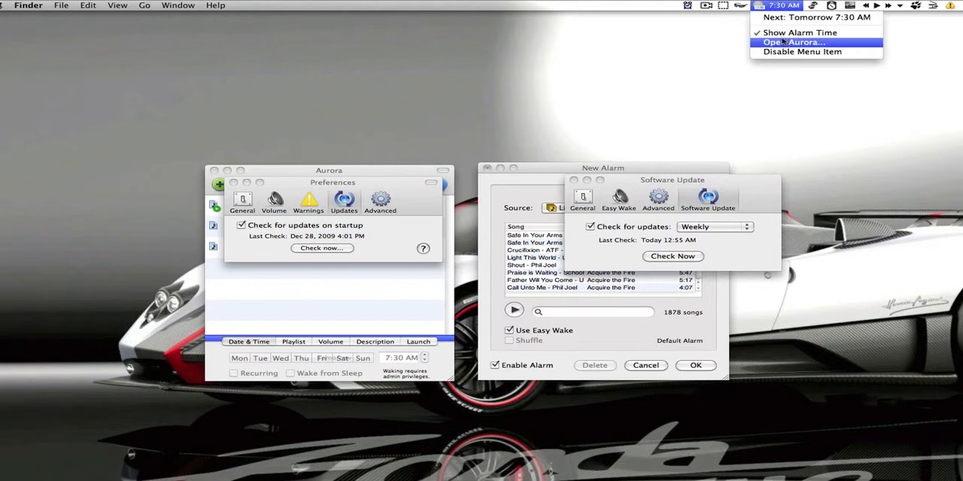
mouse_move(817, 51)
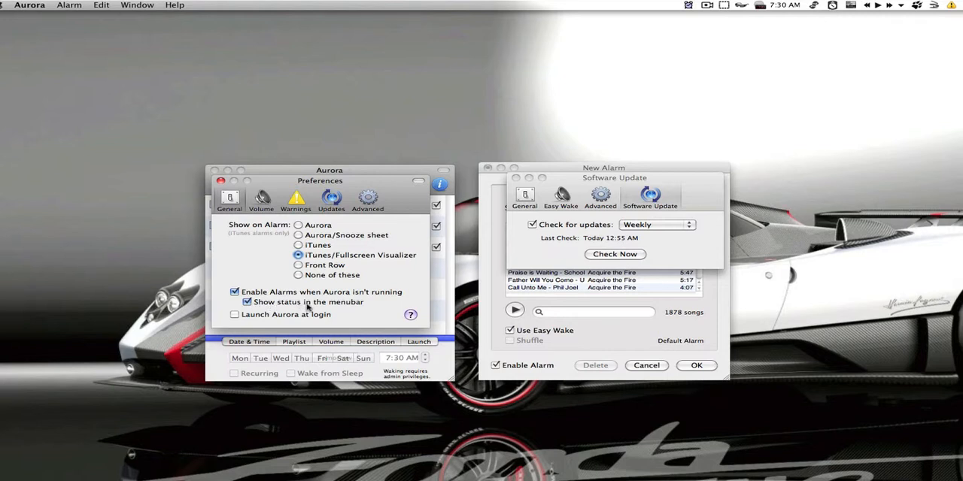
Step: Show Aurora's volume fading preferences, then its advanced iTunes library and Apple Remote preferences
left_click(261, 197)
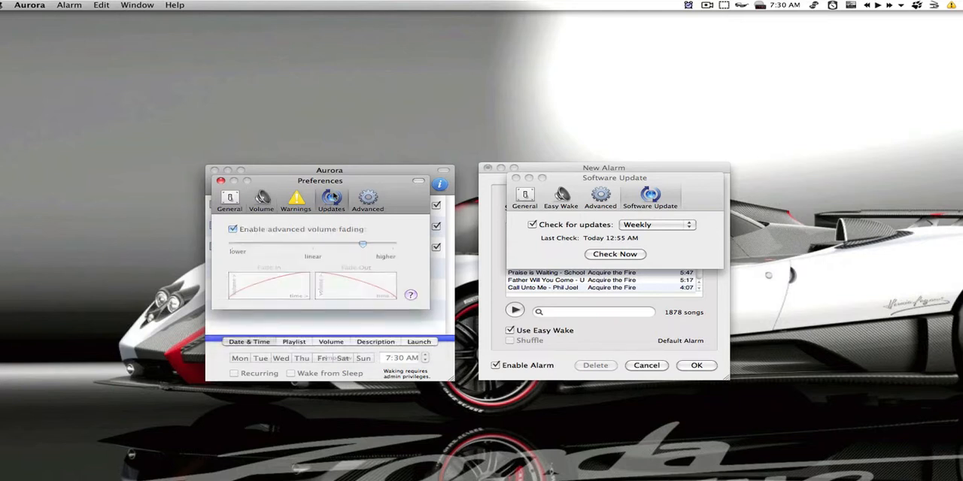
left_click(367, 197)
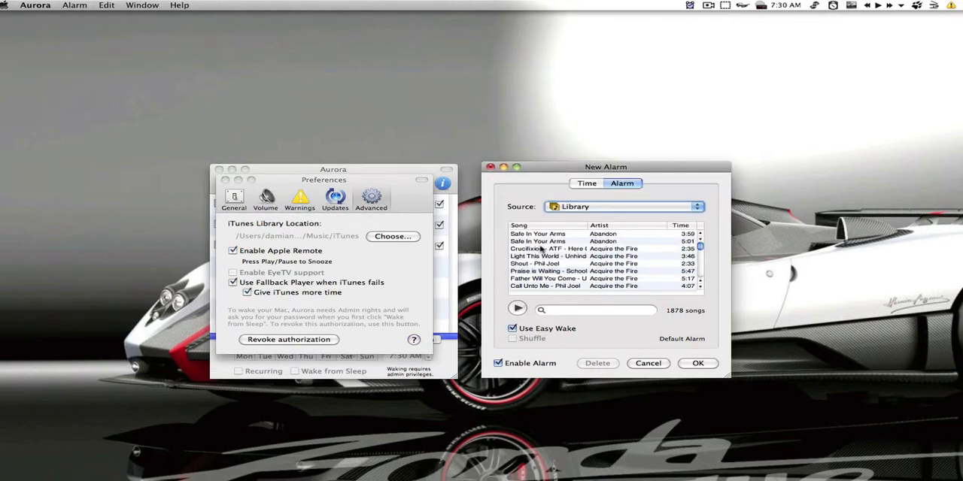
mouse_move(620, 170)
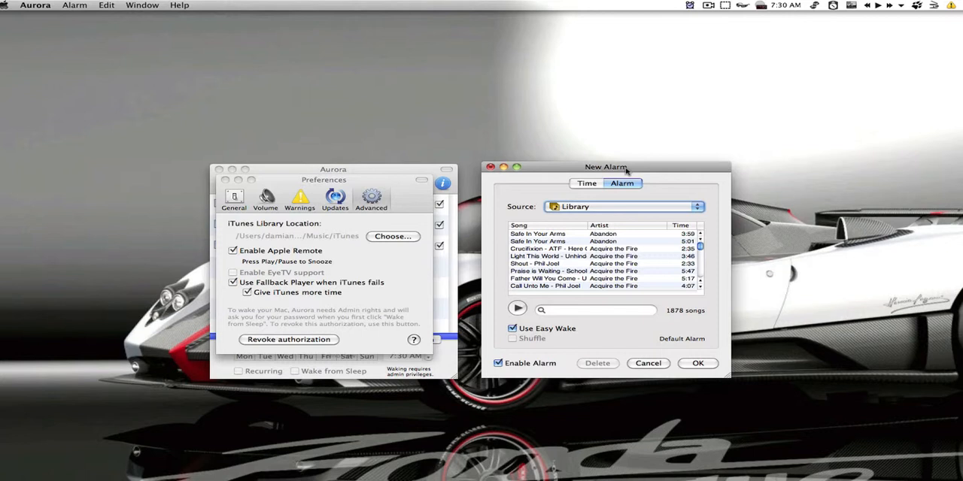
mouse_move(409, 172)
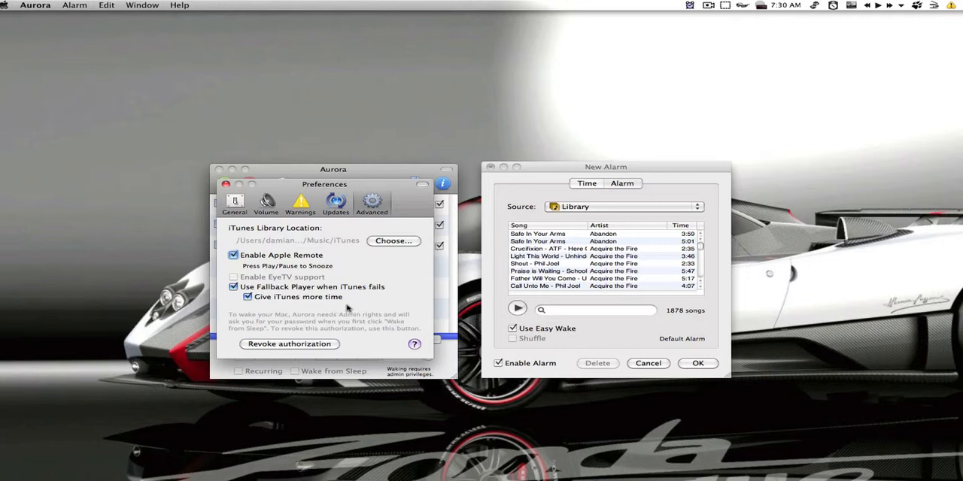
mouse_move(323, 246)
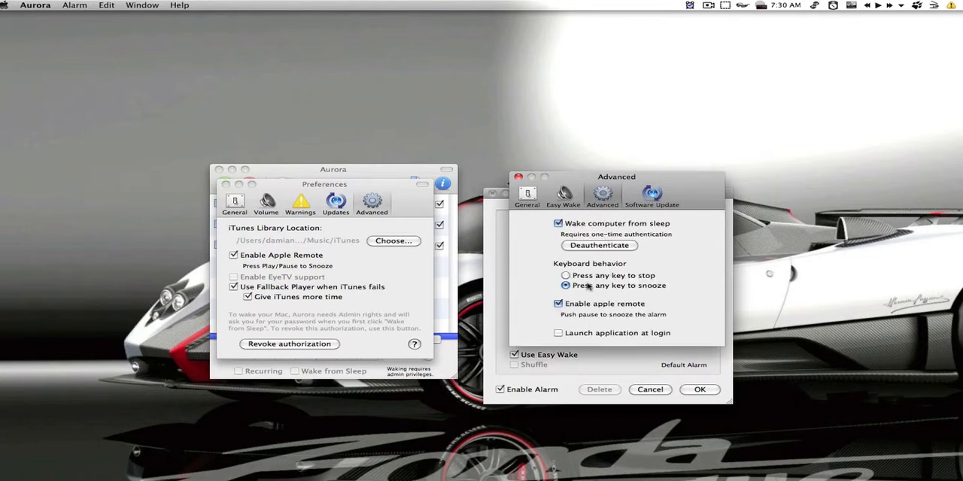
mouse_move(609, 286)
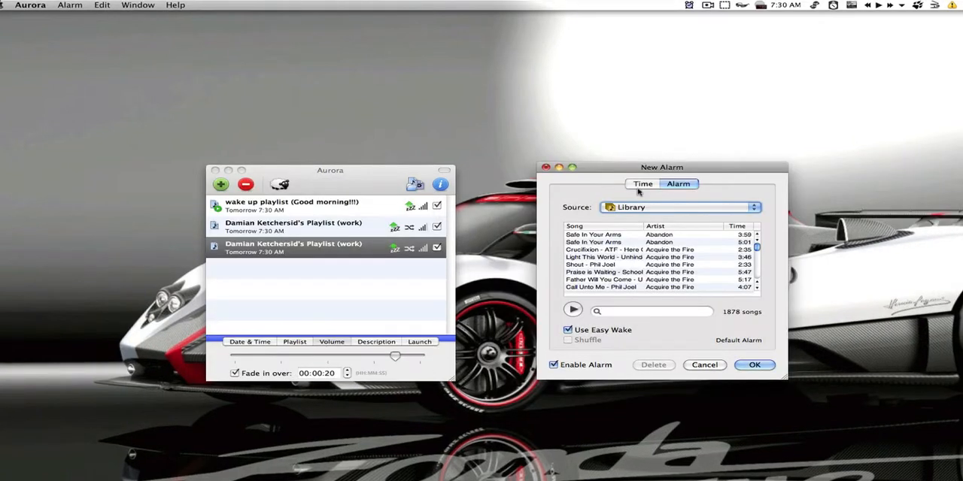
Step: Show Alarm Clock 2's status menu listing scheduled alarms, new alarm, stopwatch and preferences
left_click(689, 8)
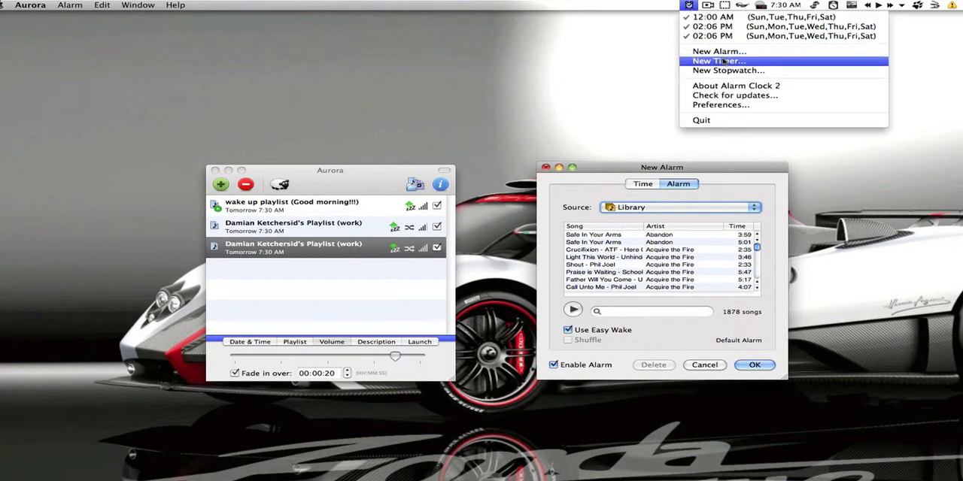
Step: Run the countdown timer using the alarm's volume, pause it and close the timer window
left_click(720, 60)
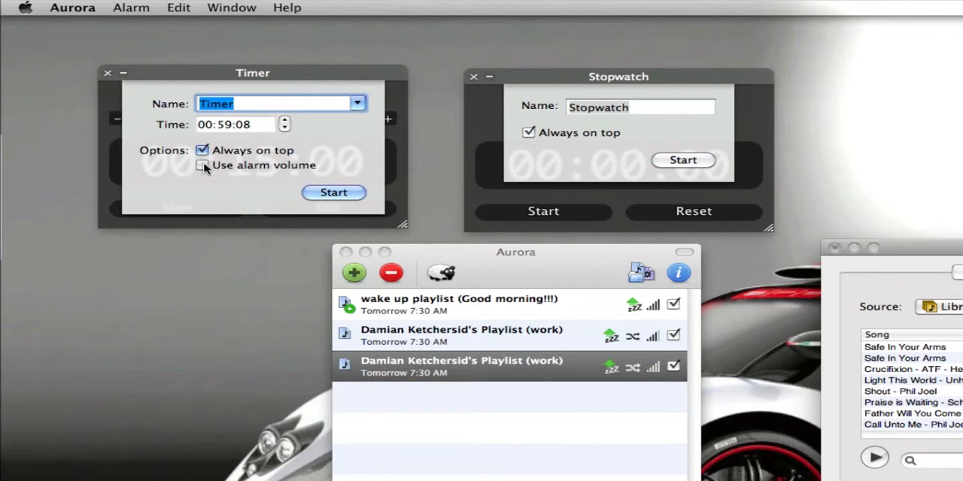
left_click(334, 192)
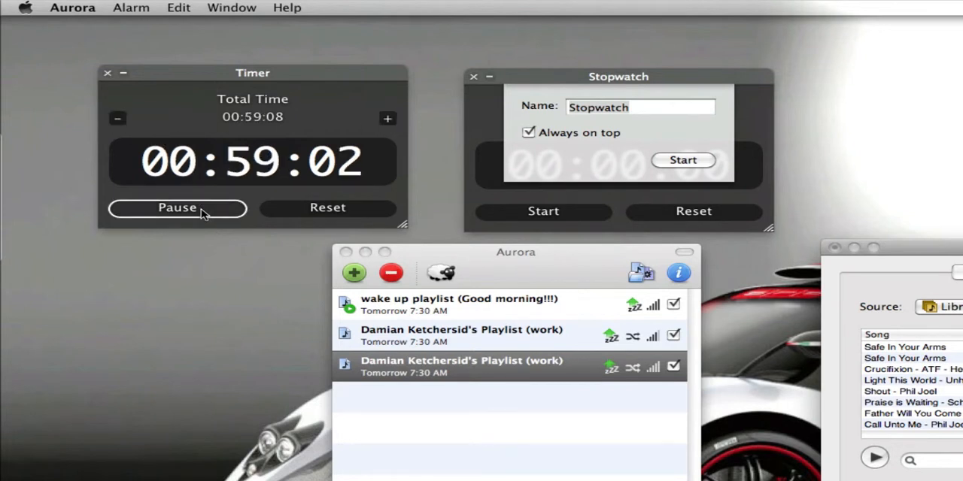
left_click(178, 208)
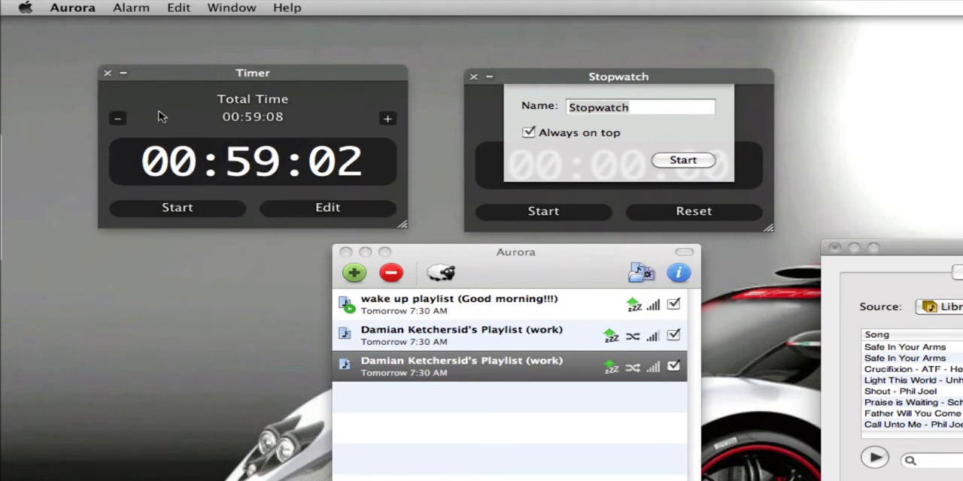
left_click(108, 72)
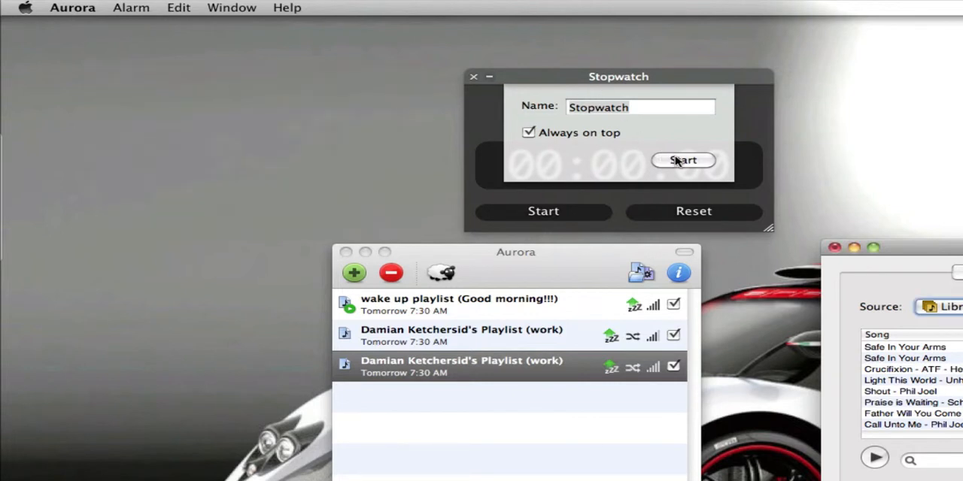
Step: Start the stopwatch, mark a lap split, then reset it to zero
left_click(683, 159)
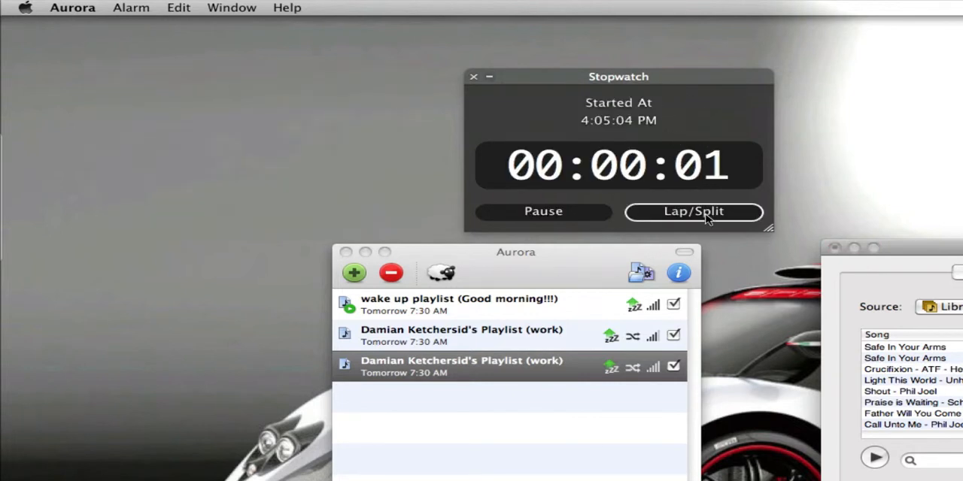
left_click(693, 211)
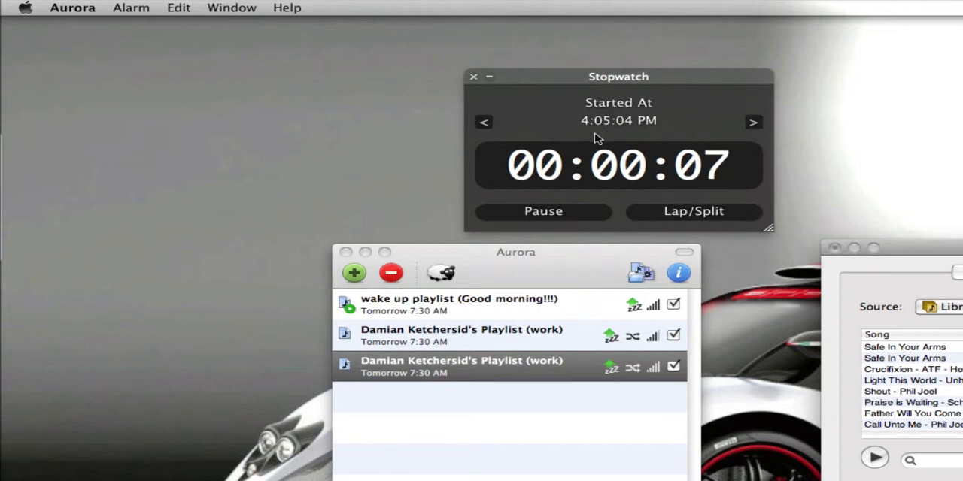
left_click(543, 210)
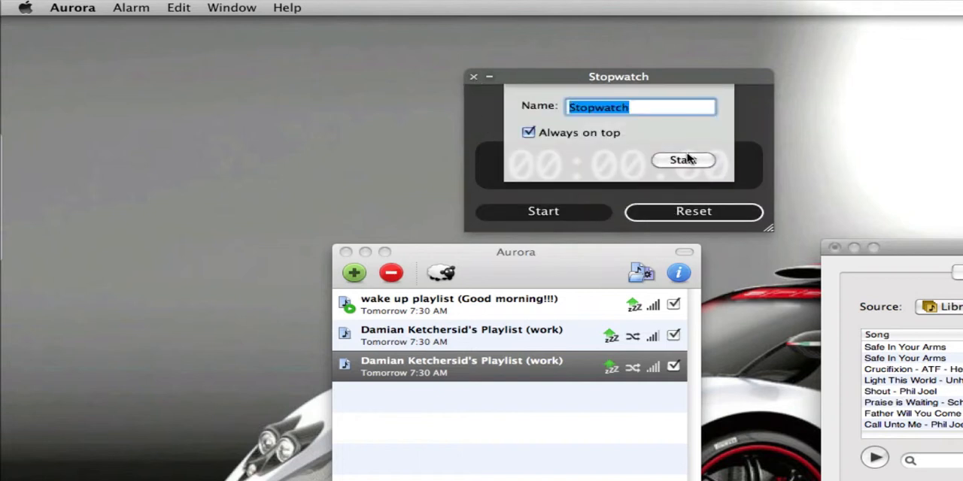
left_click(472, 75)
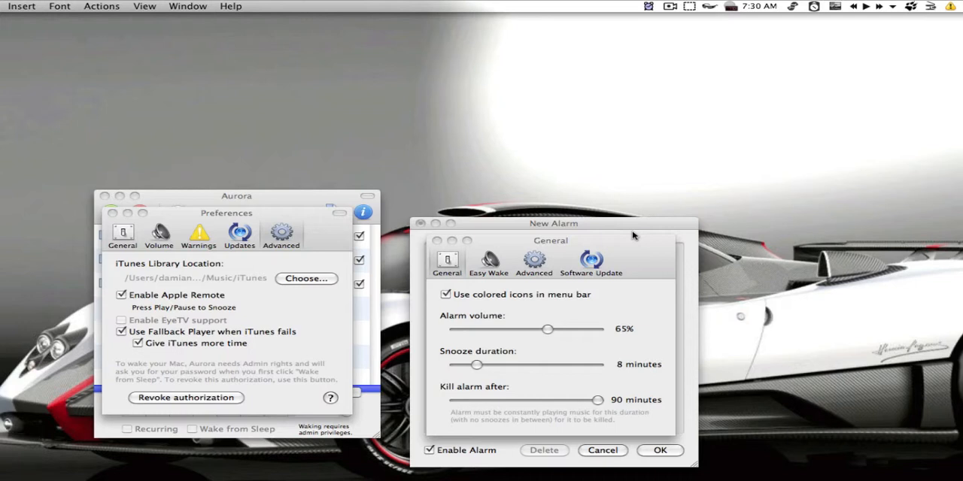
Step: Cut Alarm Clock 2's kill-alarm-after time from 90 to 15 minutes and close the settings panels
left_click(572, 232)
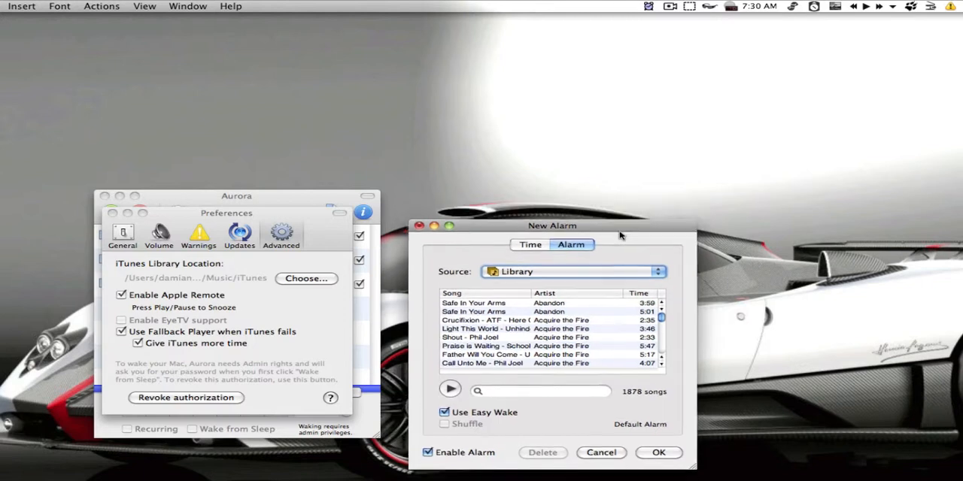
left_click_drag(552, 225, 629, 195)
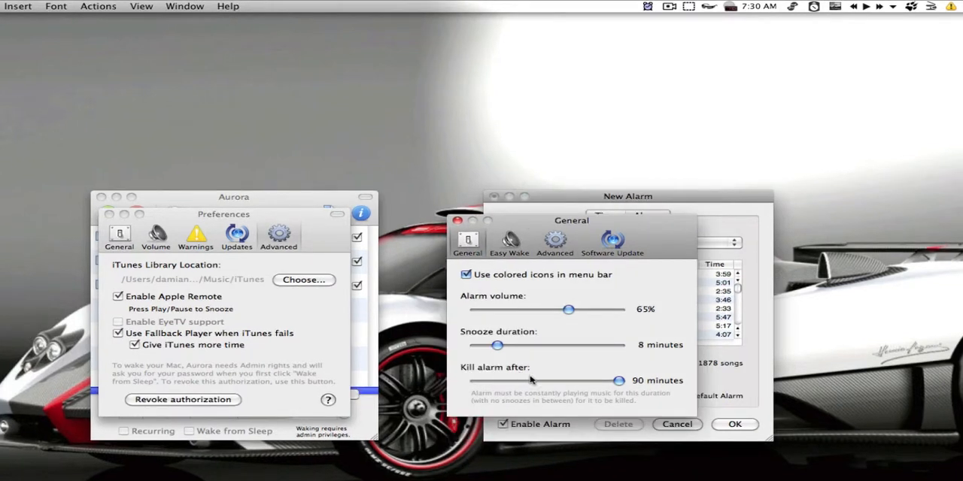
left_click_drag(619, 381, 473, 380)
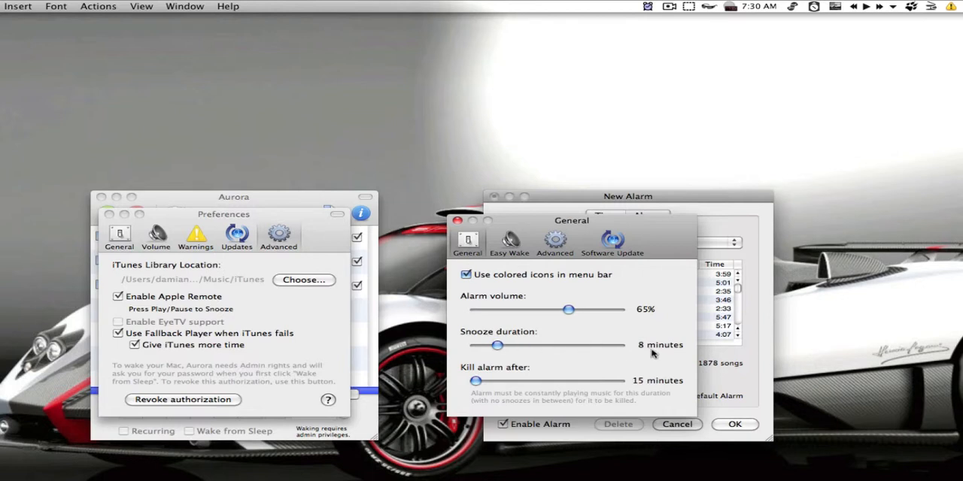
left_click(647, 217)
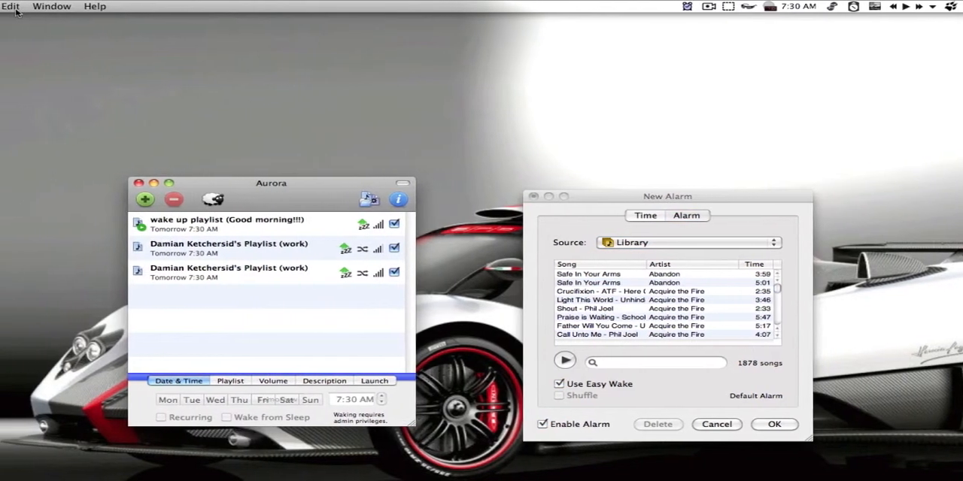
Step: Show Aurora's Snooze Sheet from the Window menu and keep the same snooze duration
left_click(51, 6)
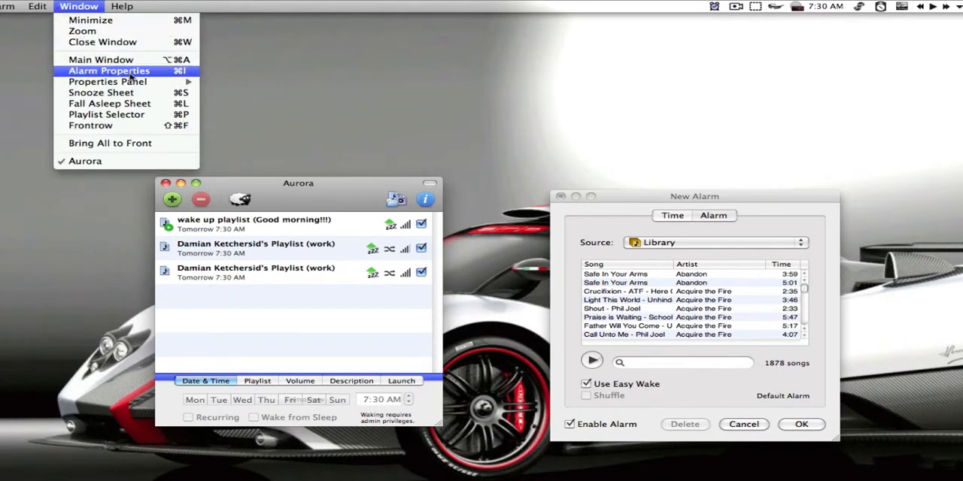
left_click(101, 92)
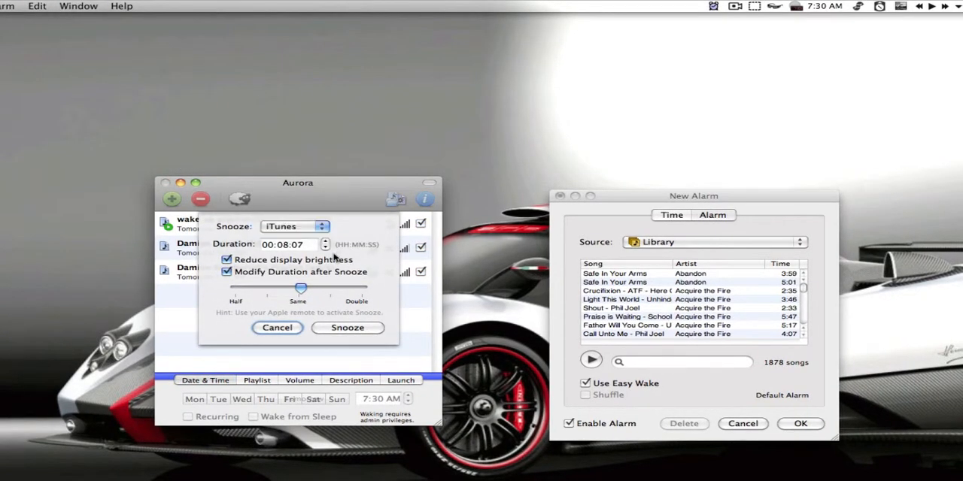
mouse_move(283, 266)
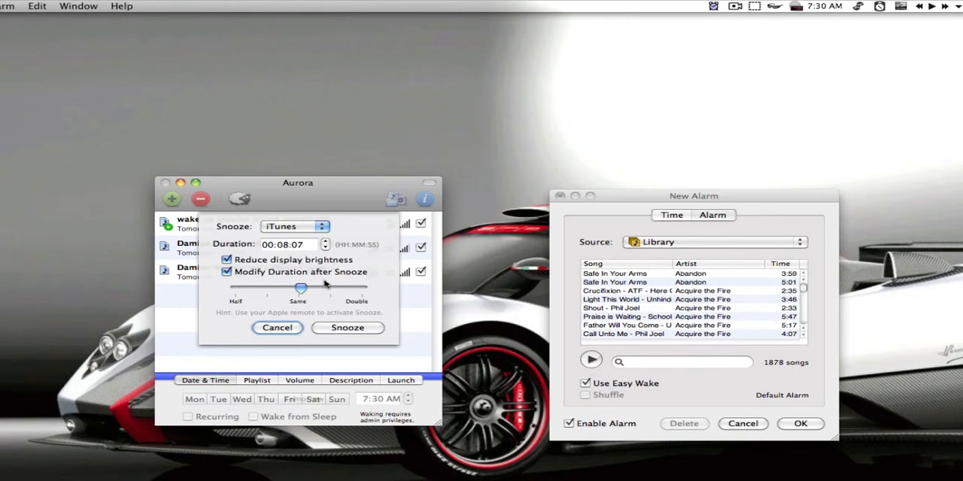
left_click(277, 328)
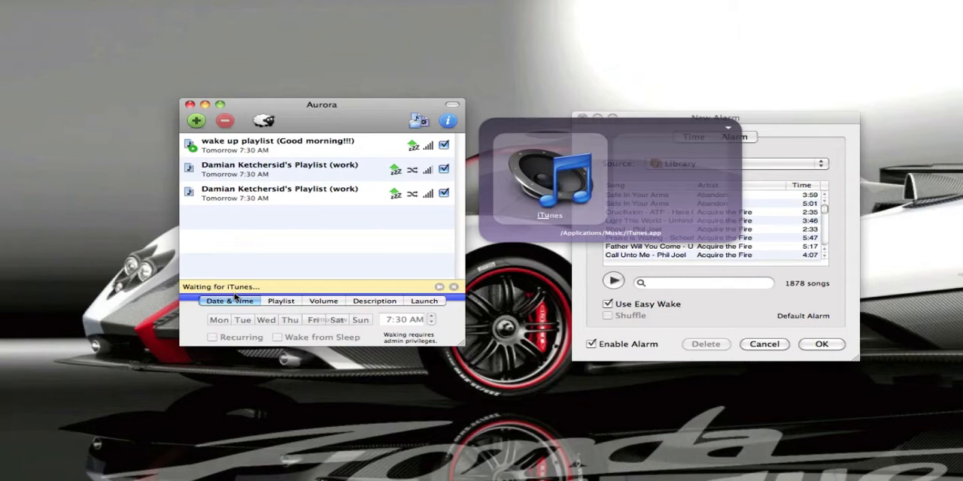
Step: Try out the wake up playlist alarm so iTunes launches, then stop the tryout
left_click_drag(322, 105, 183, 116)
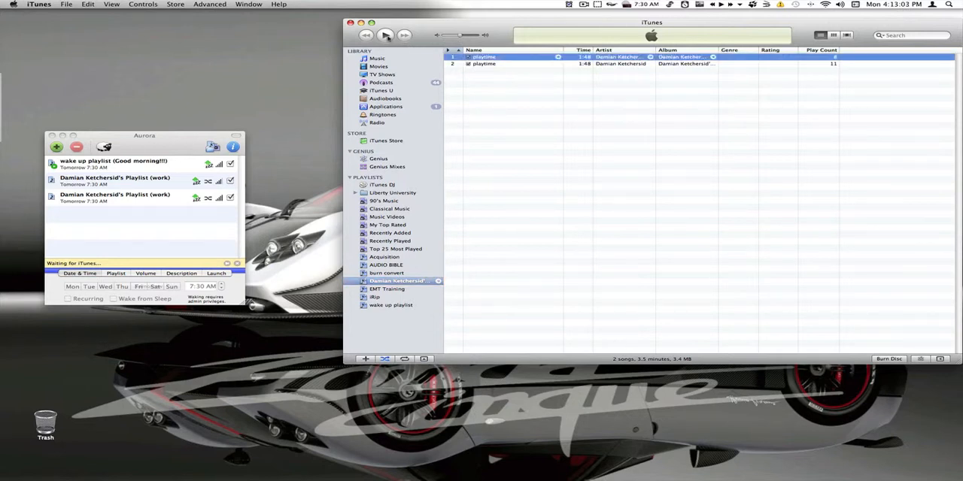
left_click(386, 36)
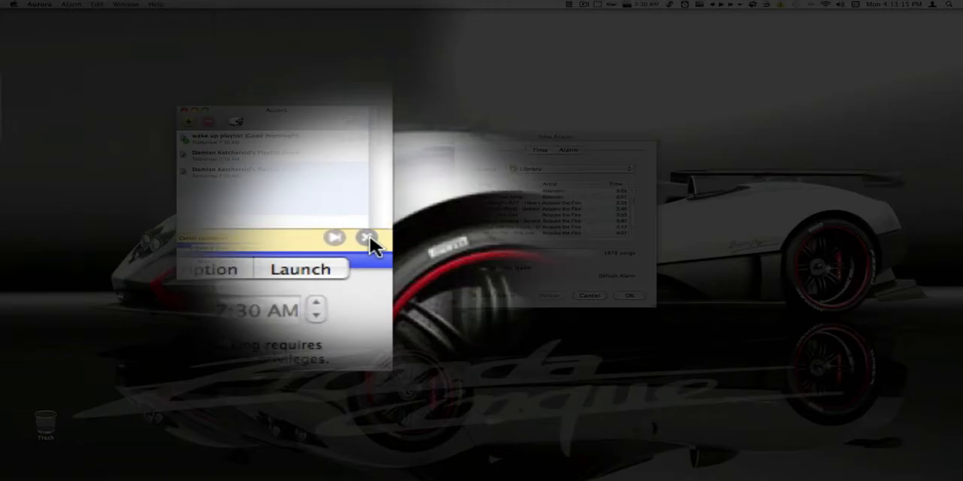
left_click(364, 236)
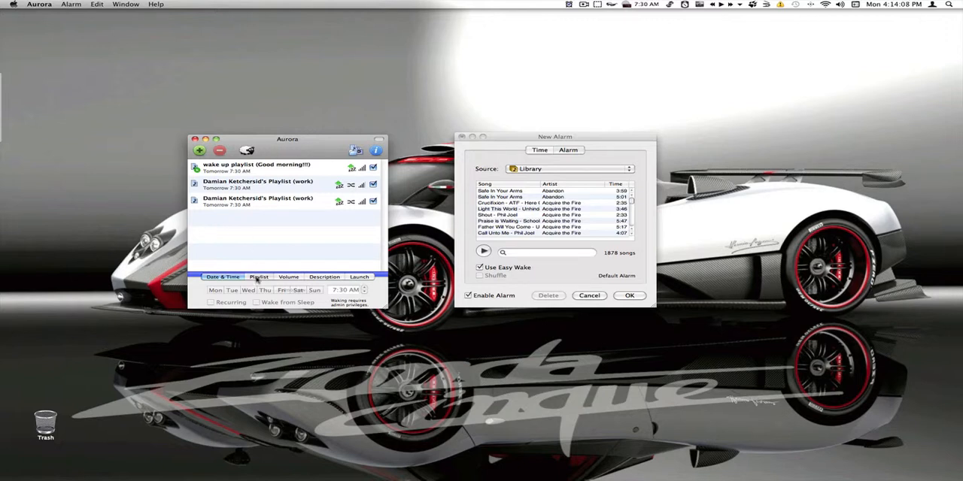
Step: Try out the work playlist alarm from its Playlist options so playback fades in
left_click(263, 201)
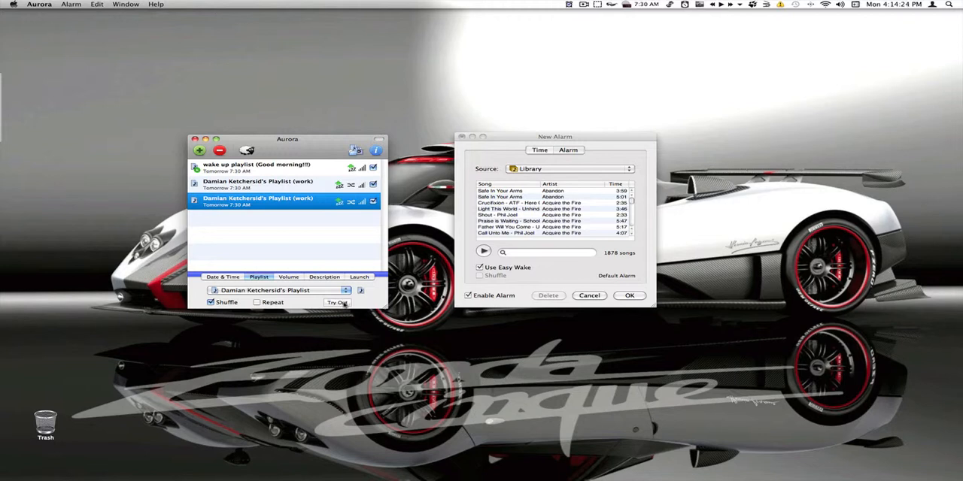
left_click(337, 301)
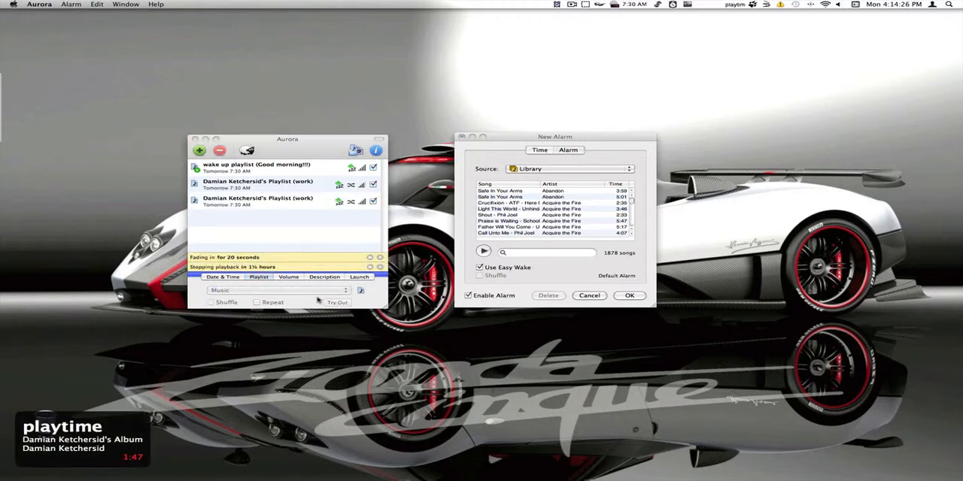